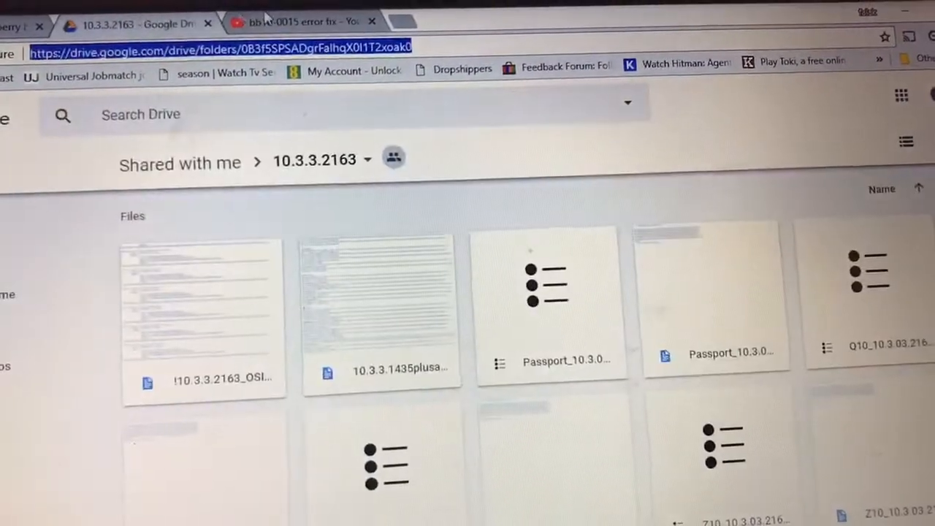
# - Browse the bb10-0015 error fix results and scroll down through the shared Drive folder listing
pyautogui.click(292, 18)
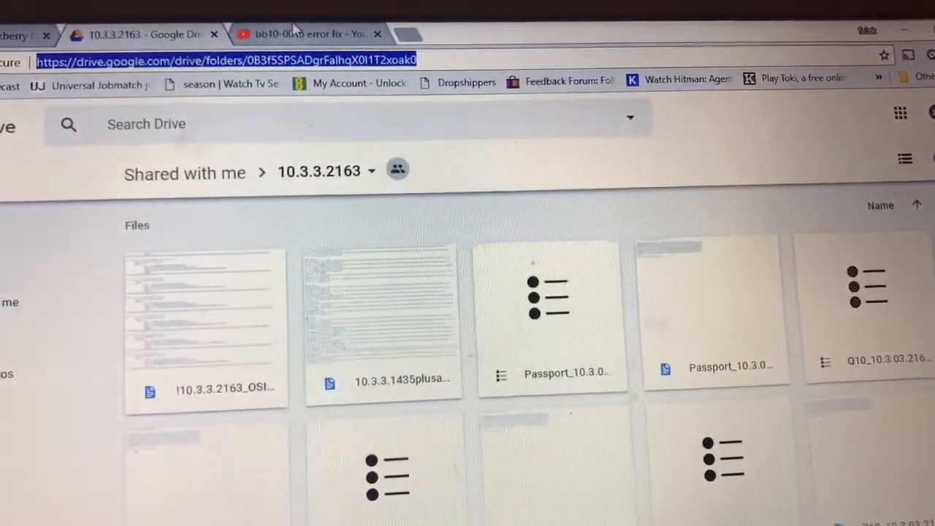
pyautogui.click(314, 34)
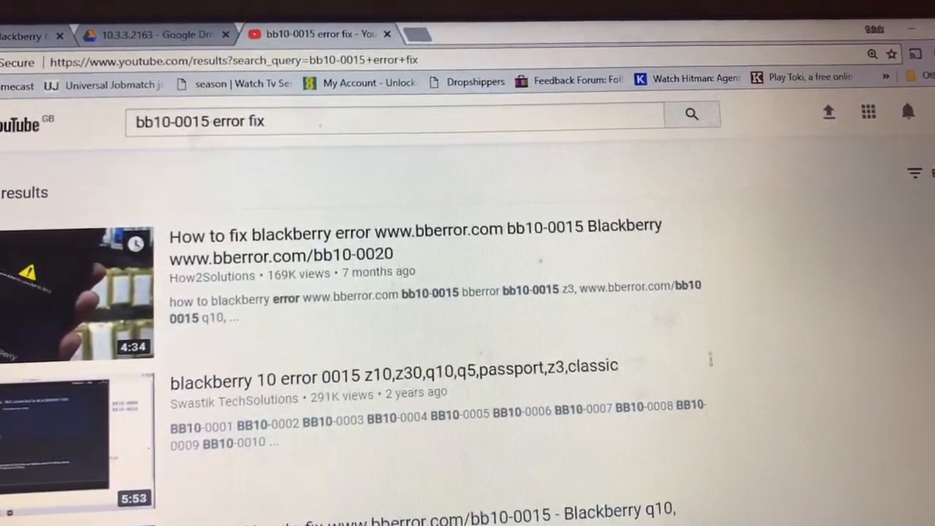
pyautogui.scroll(-3)
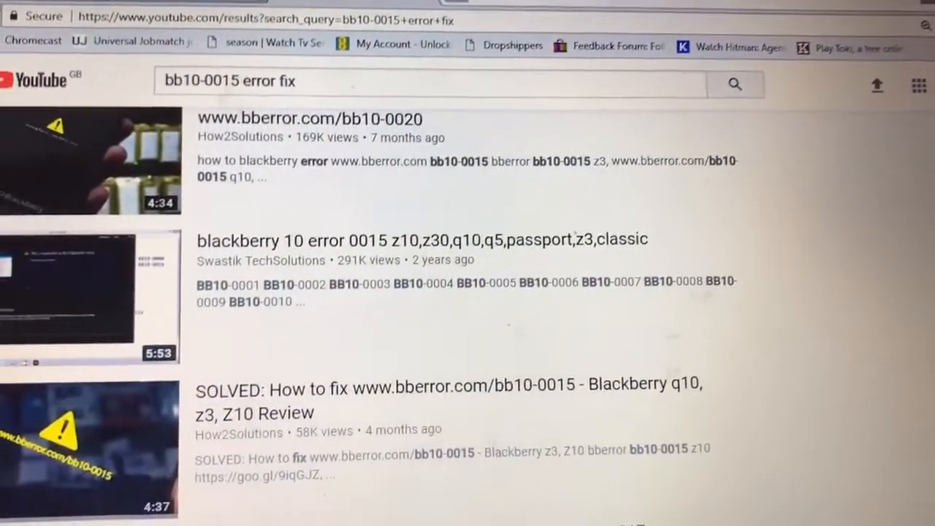
pyautogui.scroll(-3)
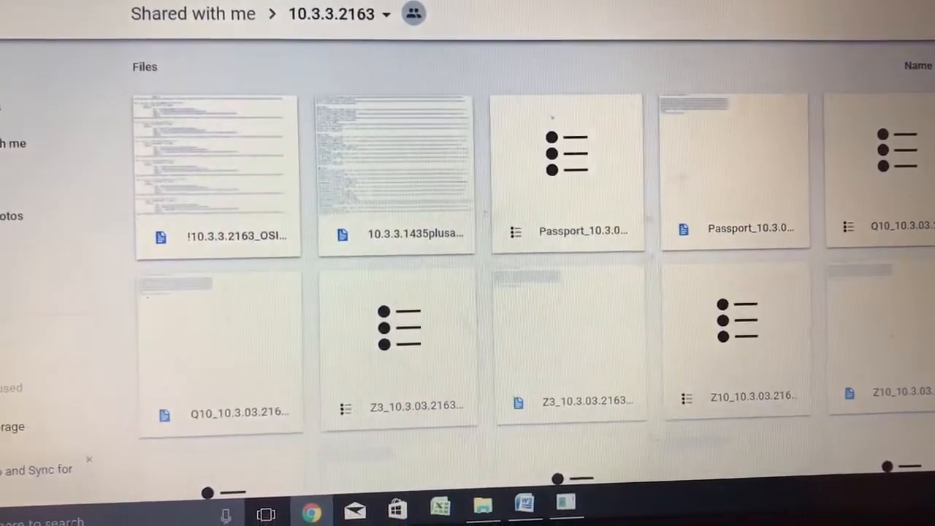
pyautogui.scroll(-3)
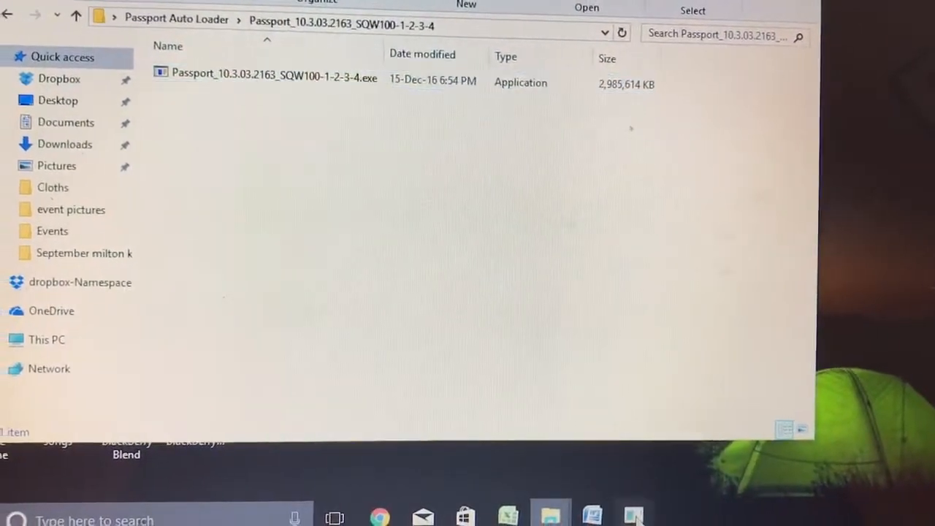
# - Launch the downloaded Passport_10.3.03.2163_SQW100 autoloader executable from the local folder
pyautogui.doubleClick(272, 73)
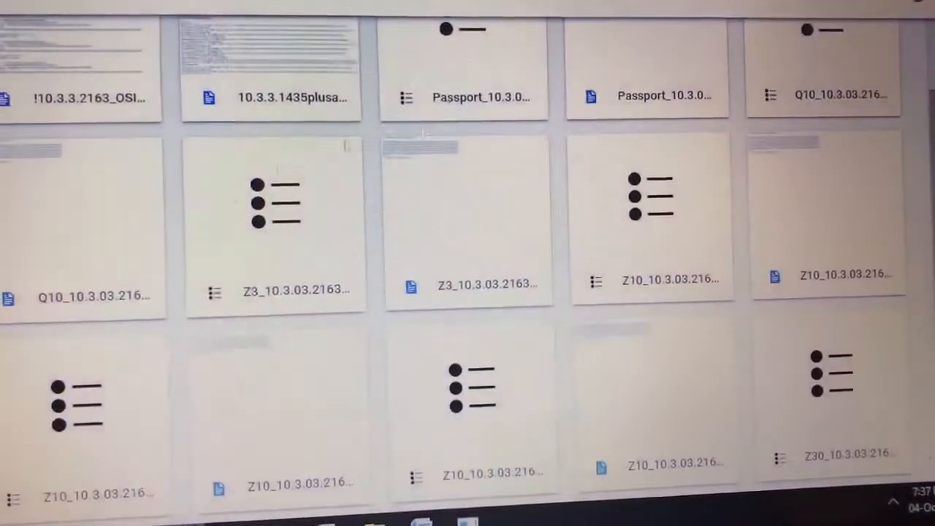
pyautogui.scroll(3)
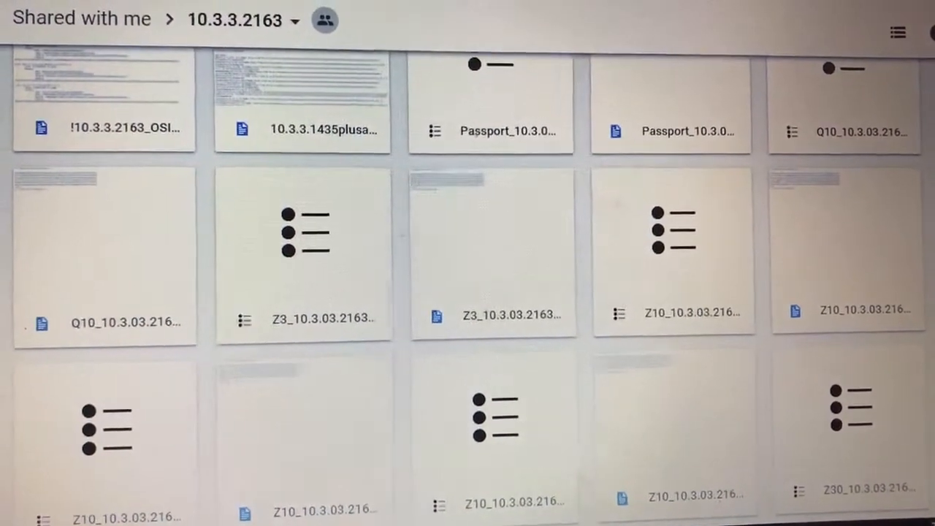
pyautogui.scroll(3)
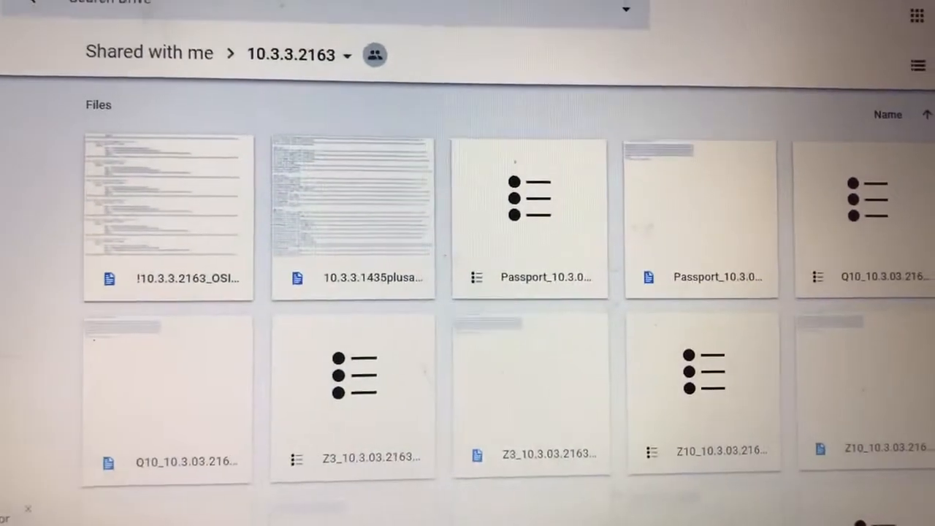
pyautogui.scroll(-3)
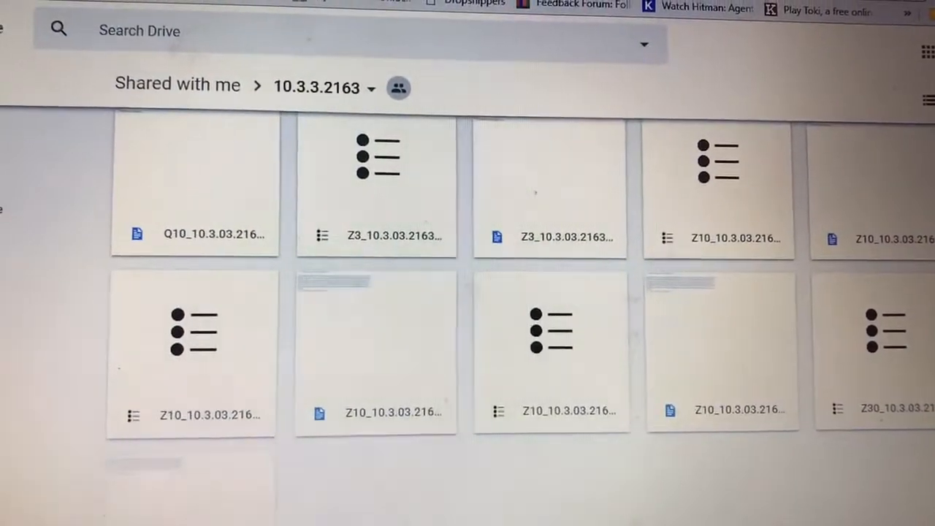
pyautogui.scroll(3)
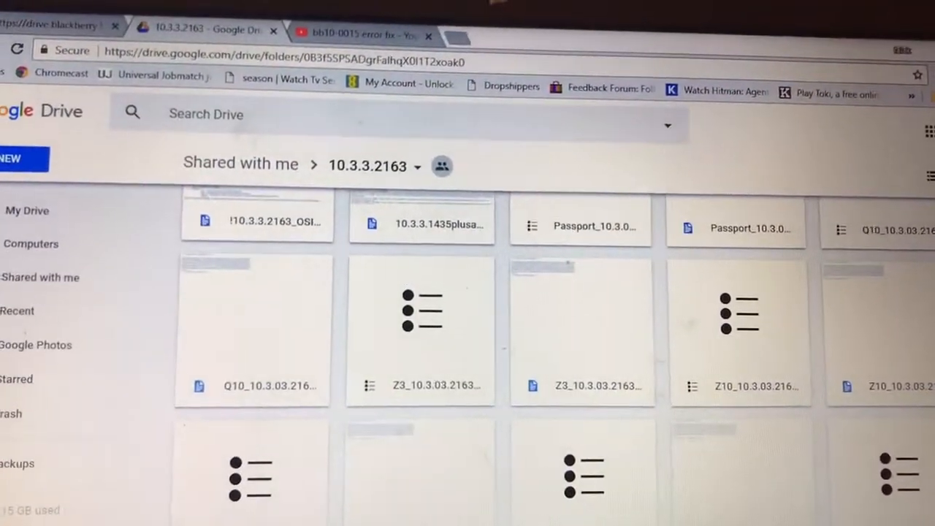
pyautogui.scroll(-3)
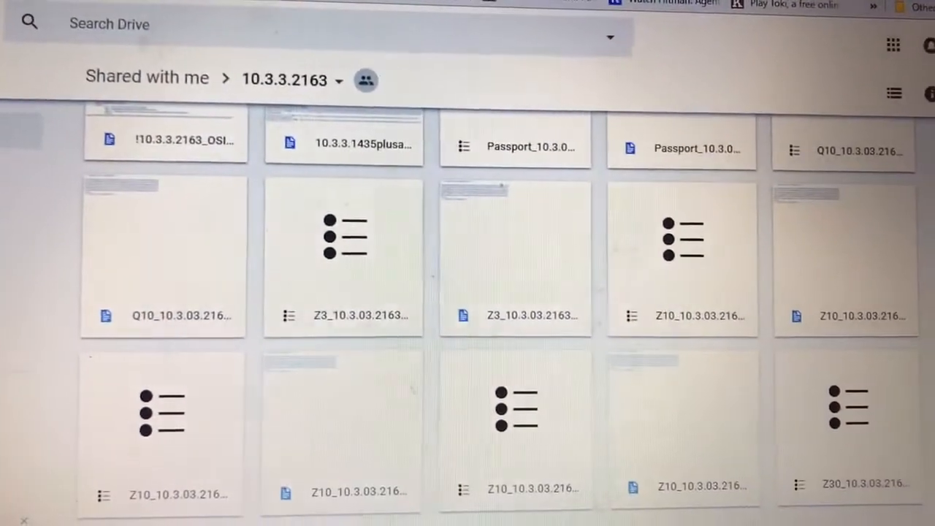